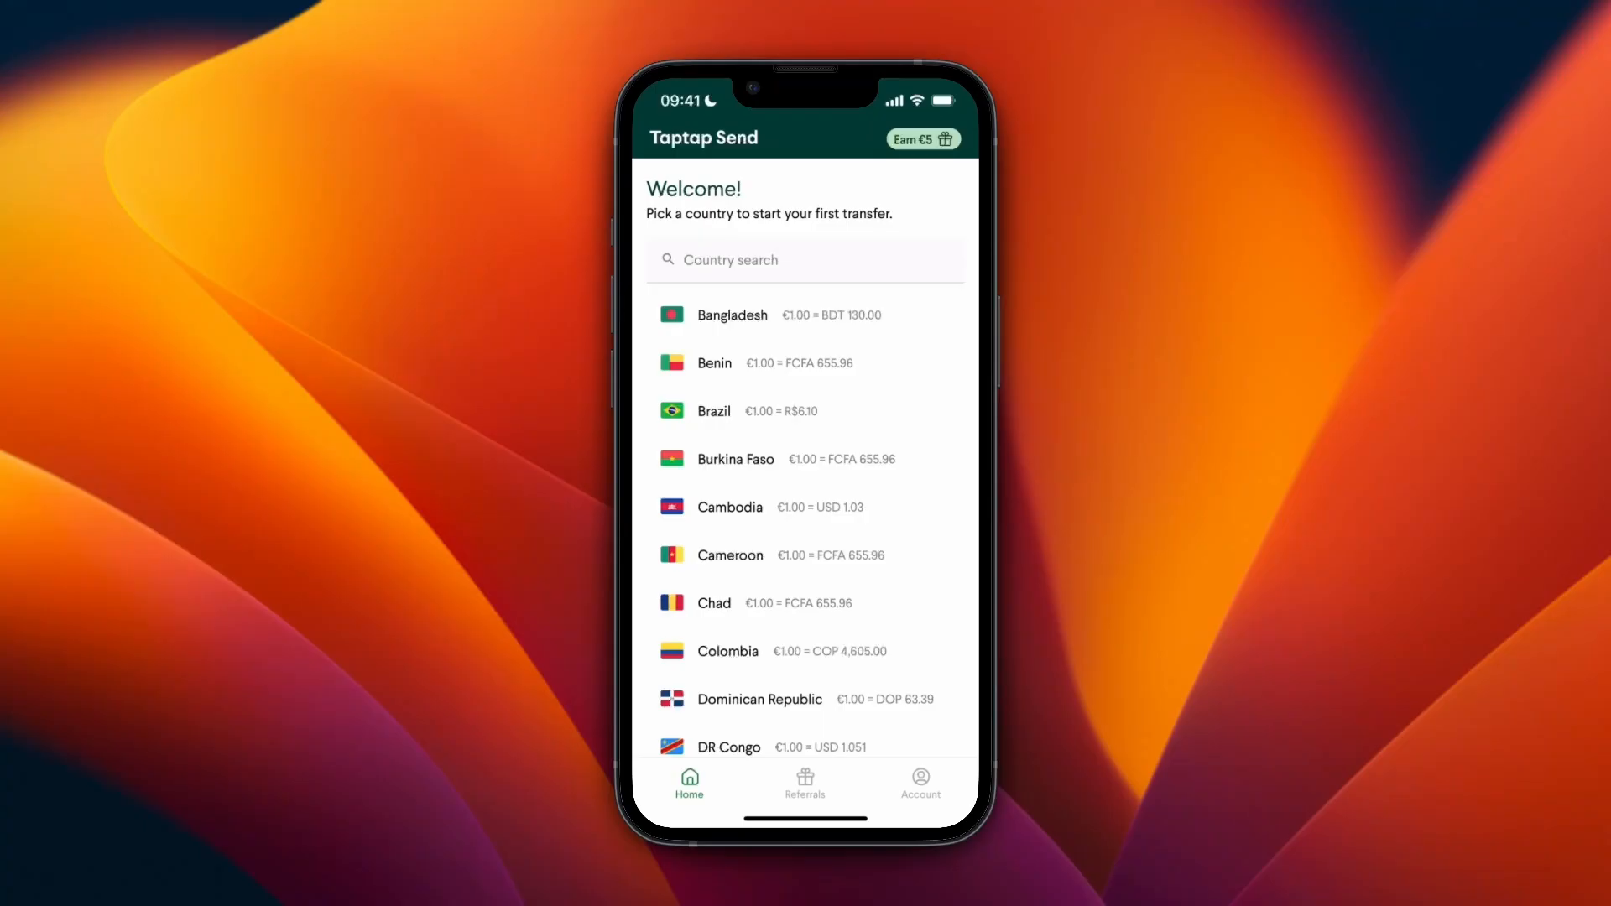
# Open the account options to reach the empty Payment methods page
pyautogui.click(921, 783)
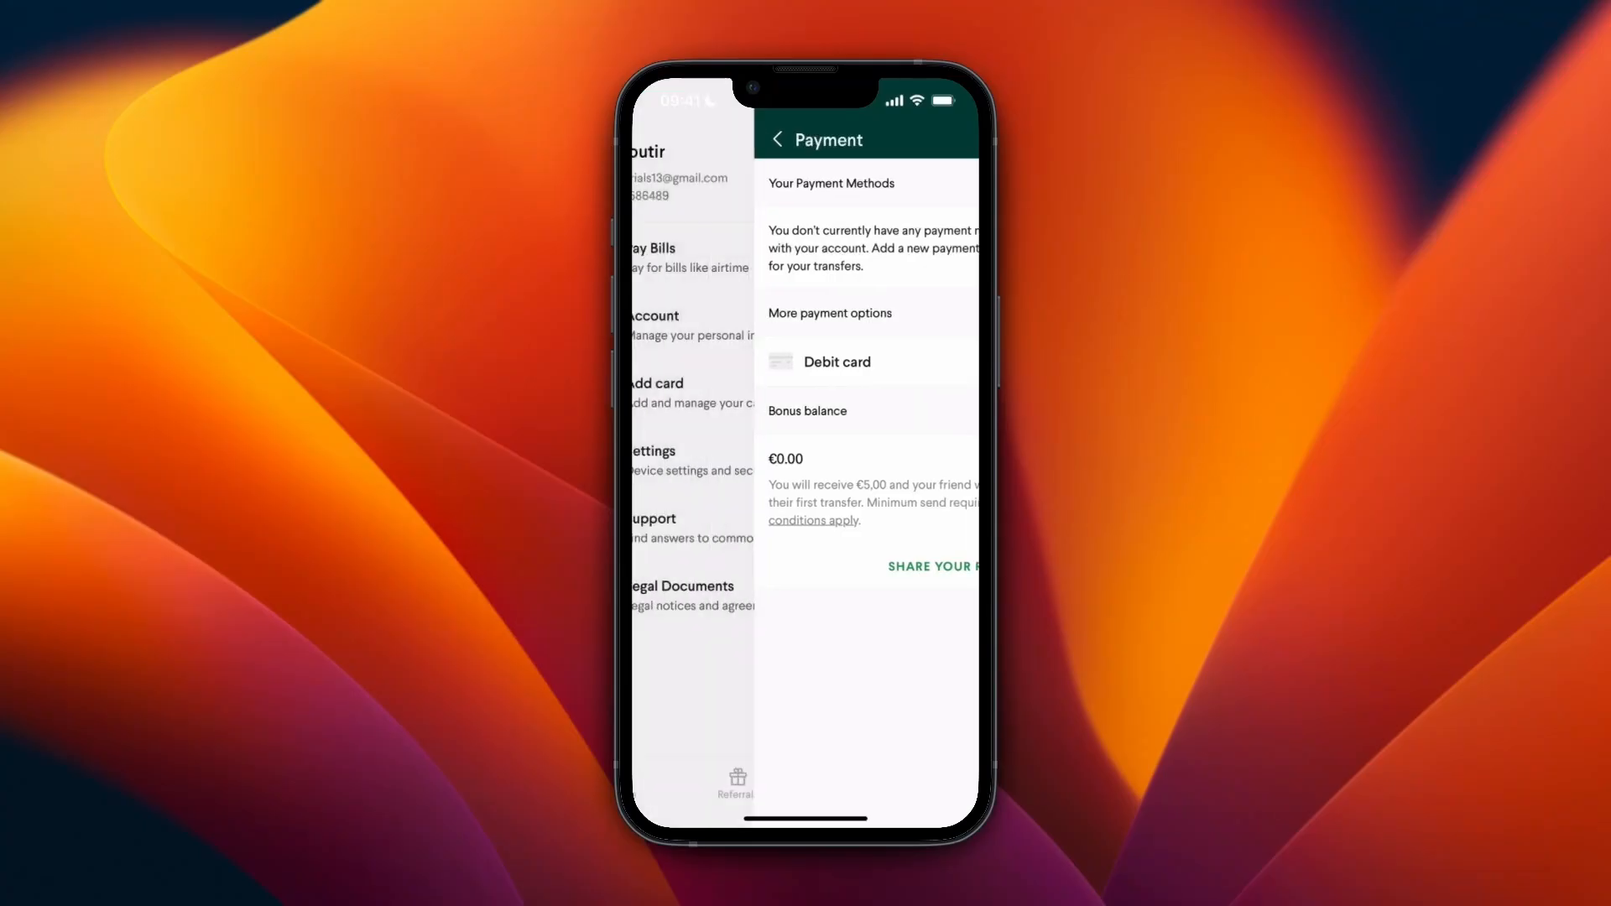
# Return to the home country list and scroll down toward the Philippines
pyautogui.click(736, 783)
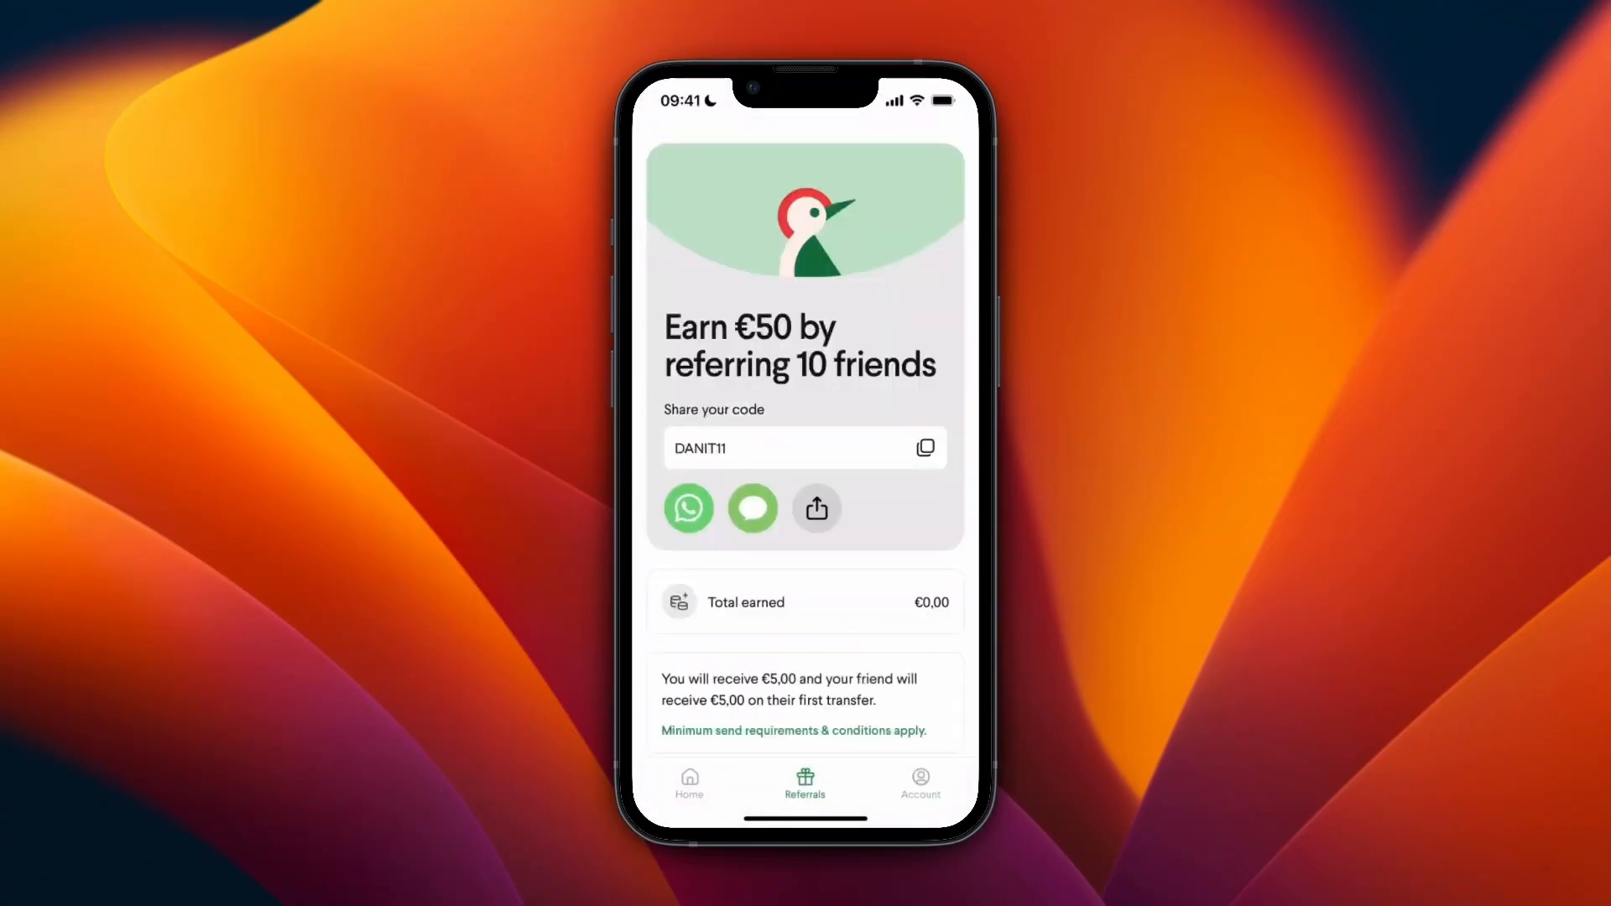
pyautogui.click(689, 783)
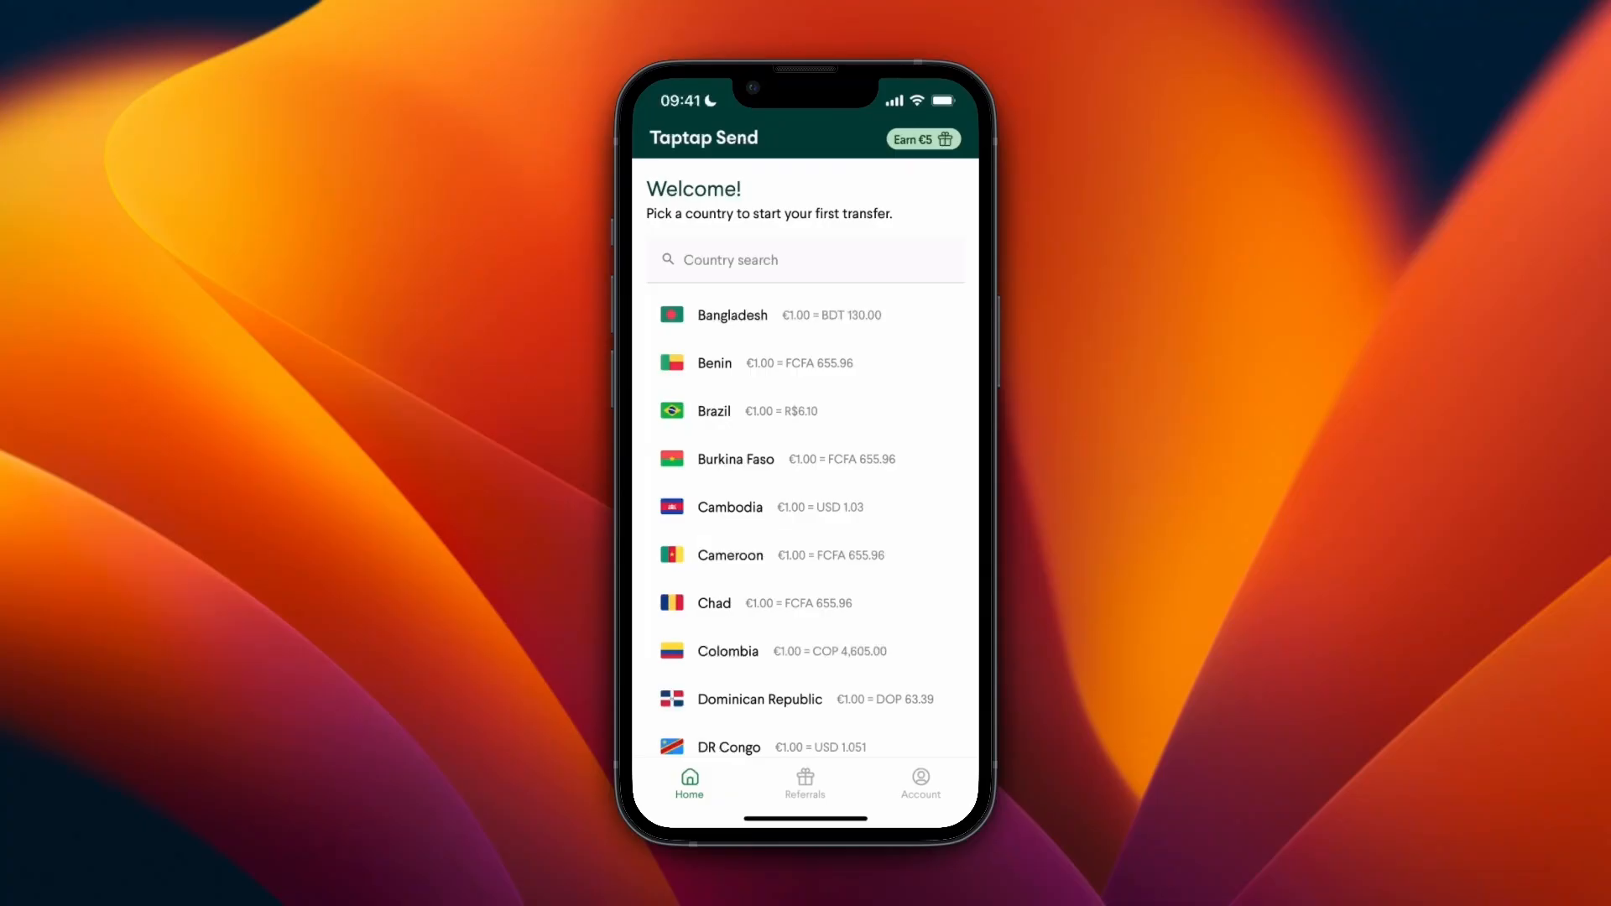
pyautogui.scroll(-3)
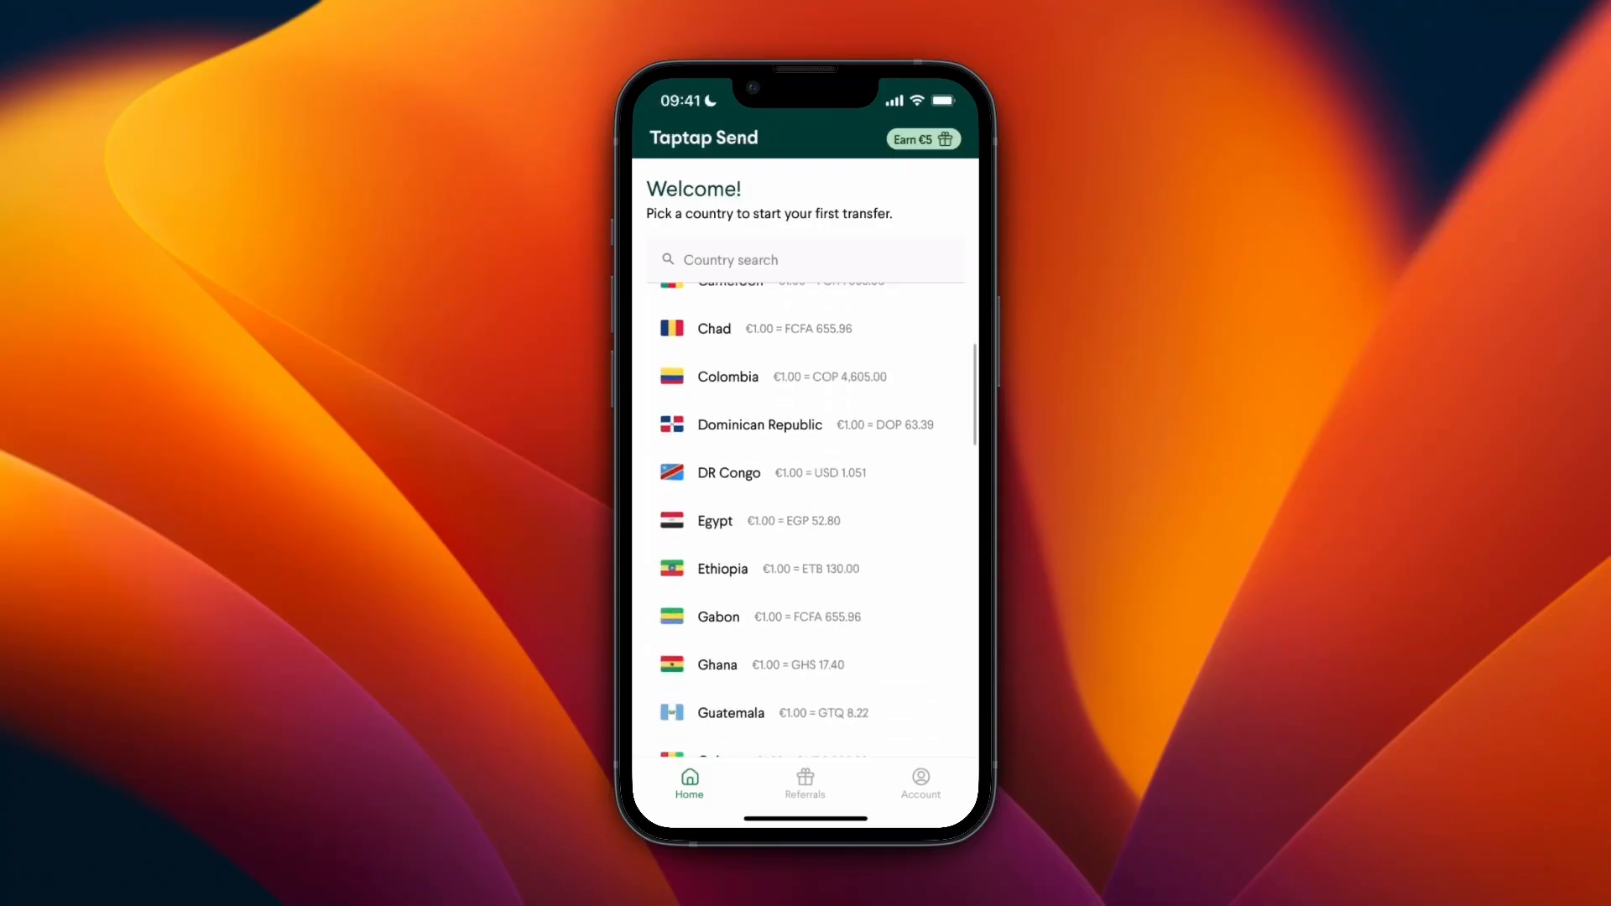
pyautogui.scroll(-3)
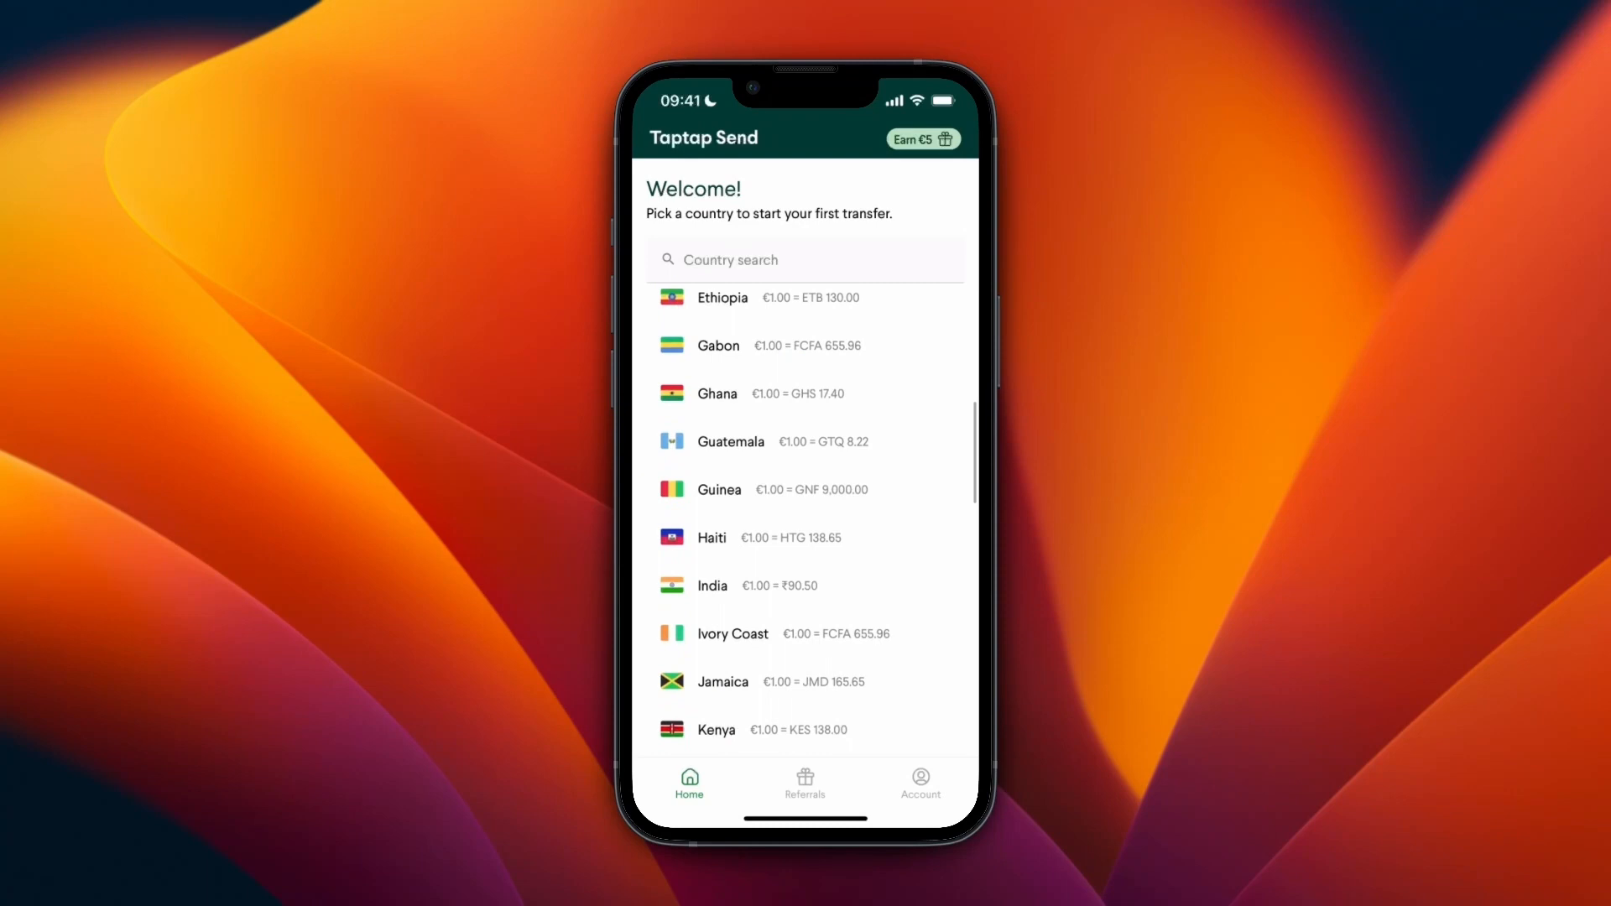
pyautogui.scroll(-3)
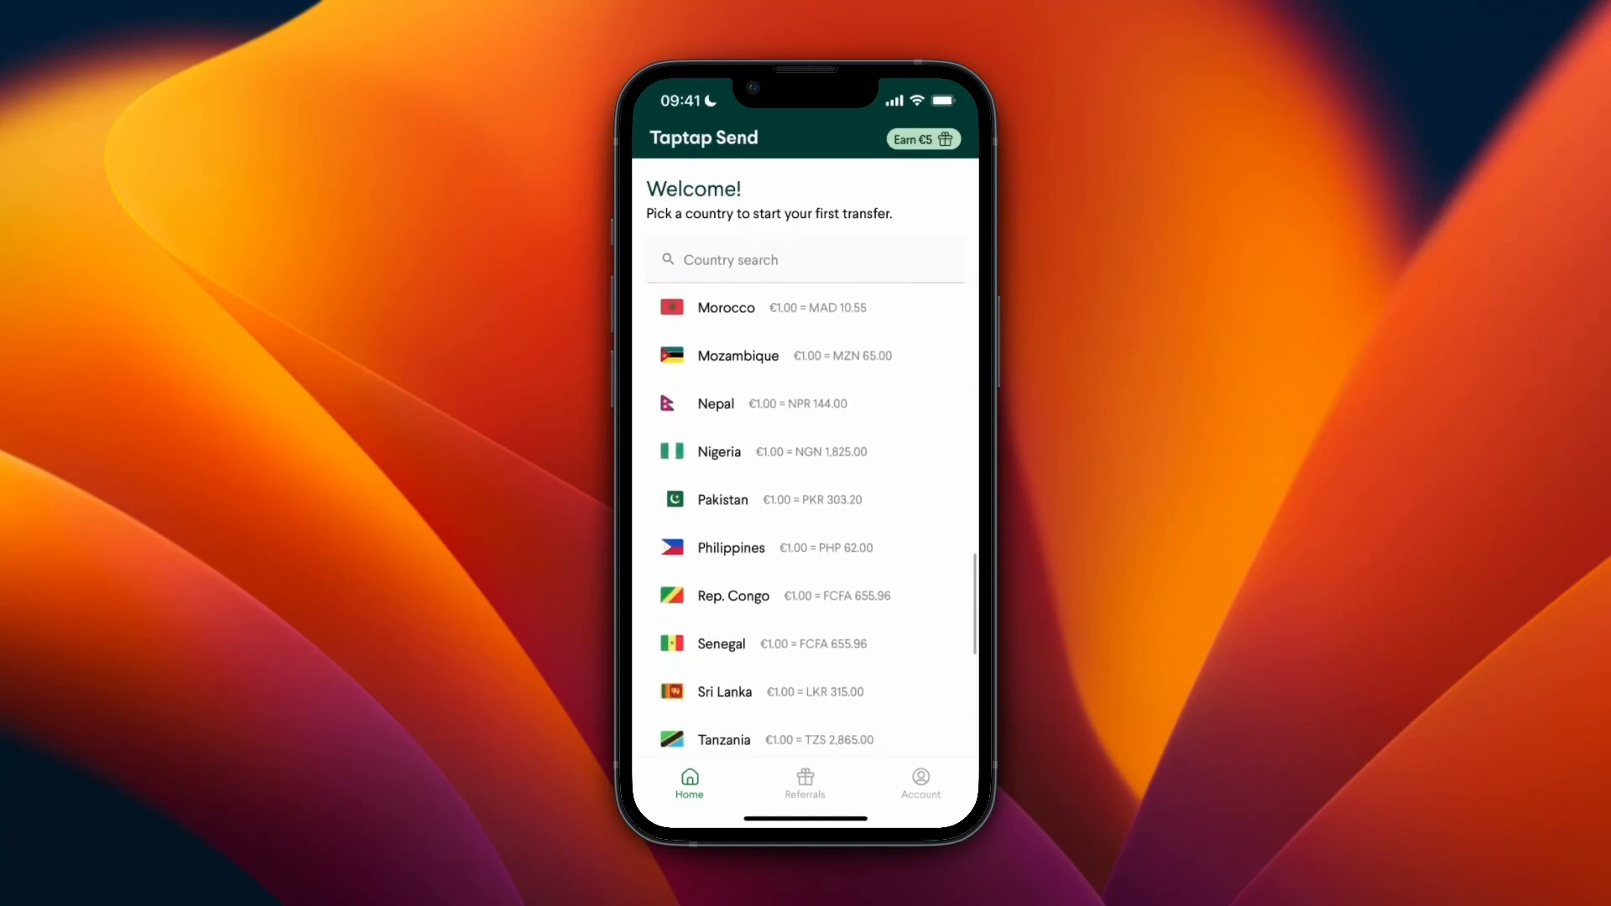
# Choose Philippines, enter €25 (PHP 1,550.00), and continue to recipient selection
pyautogui.click(731, 548)
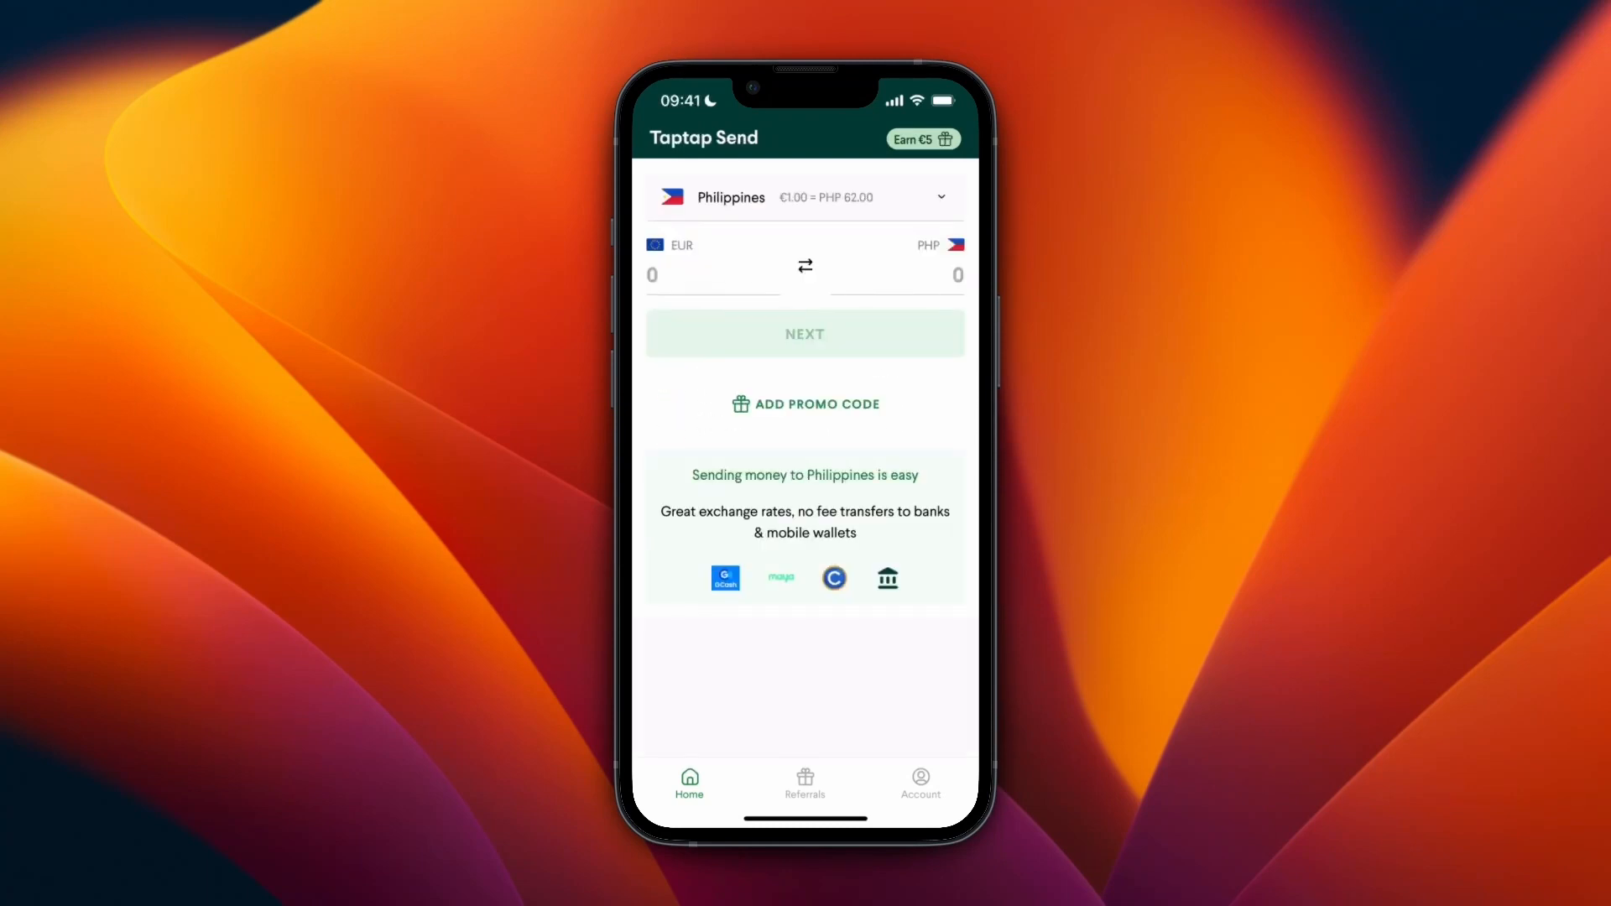
pyautogui.write('25')
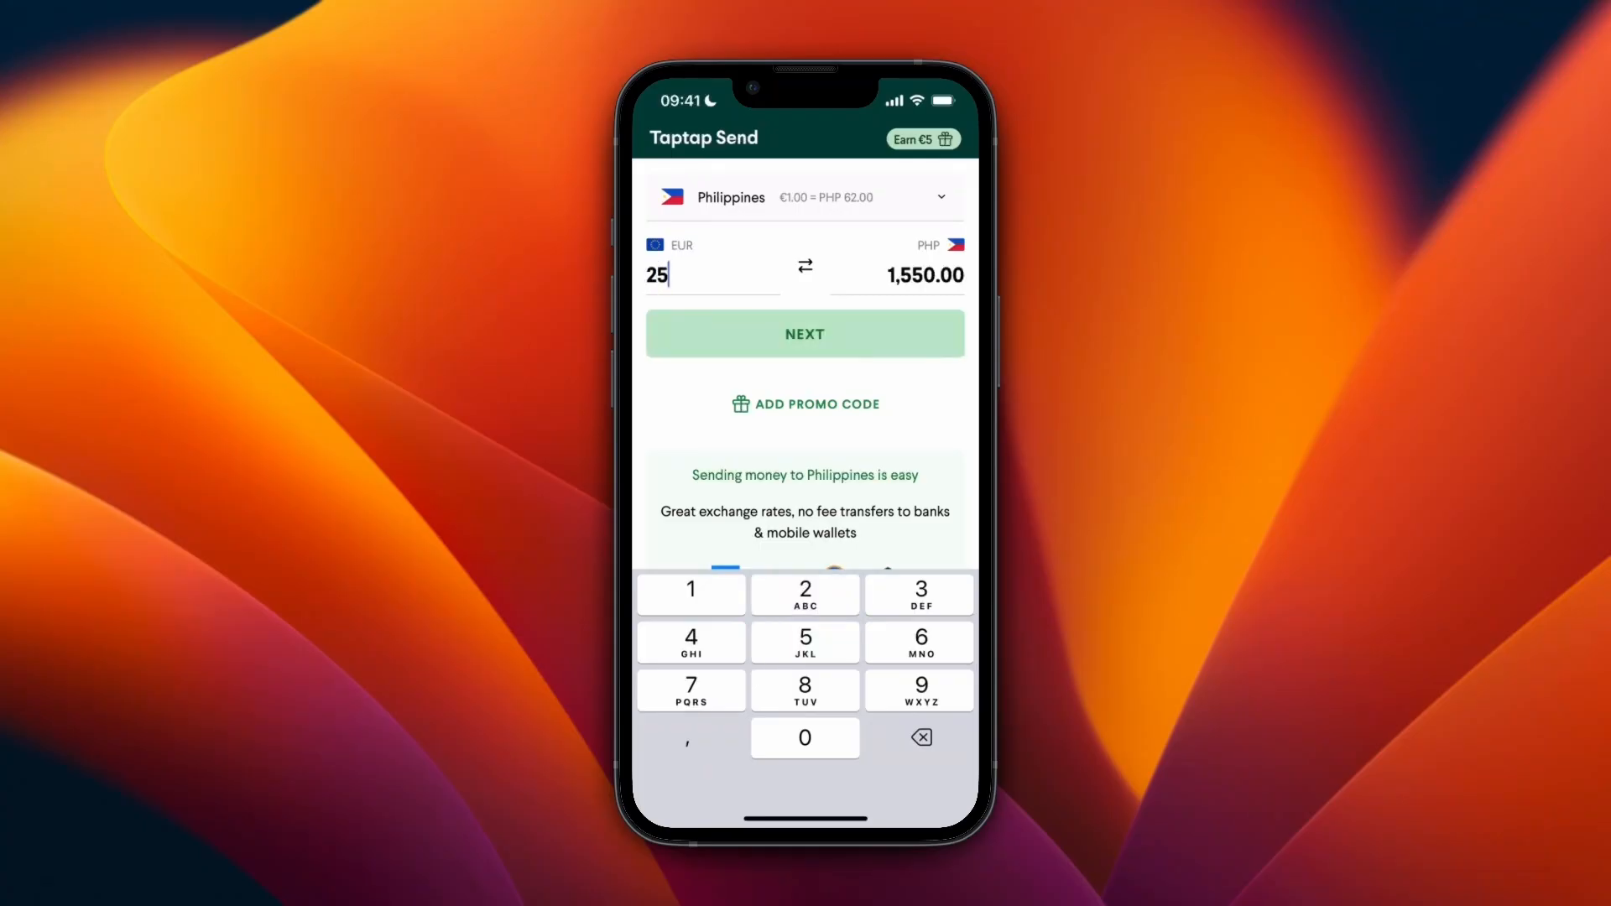
pyautogui.click(805, 334)
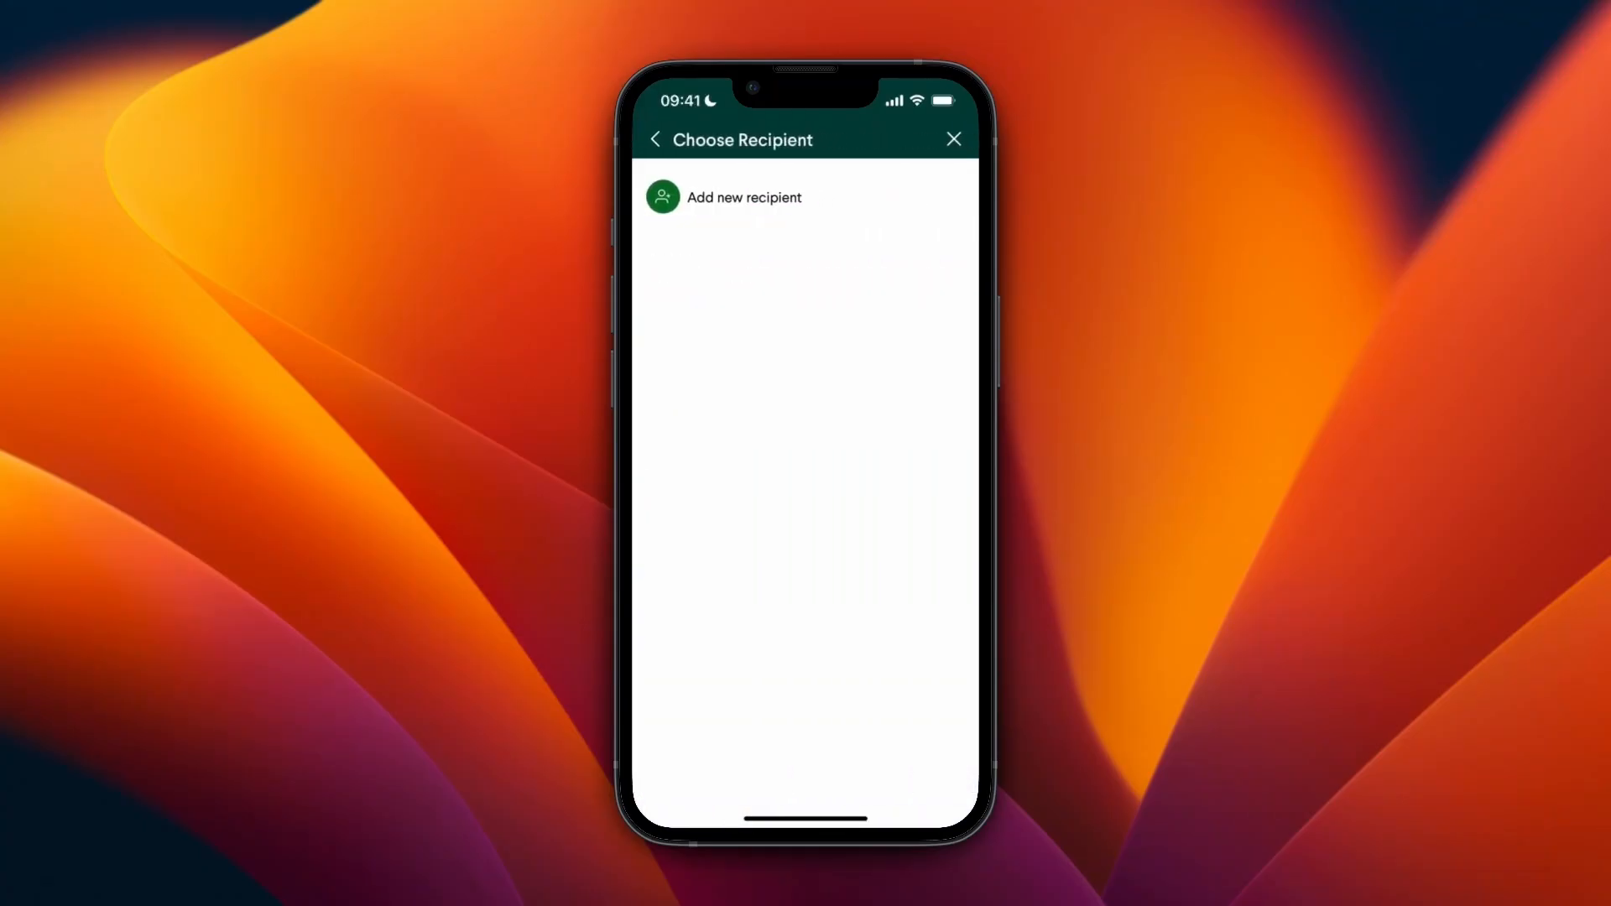
# Add a new GCash recipient with name details and continue to payment method
pyautogui.click(744, 197)
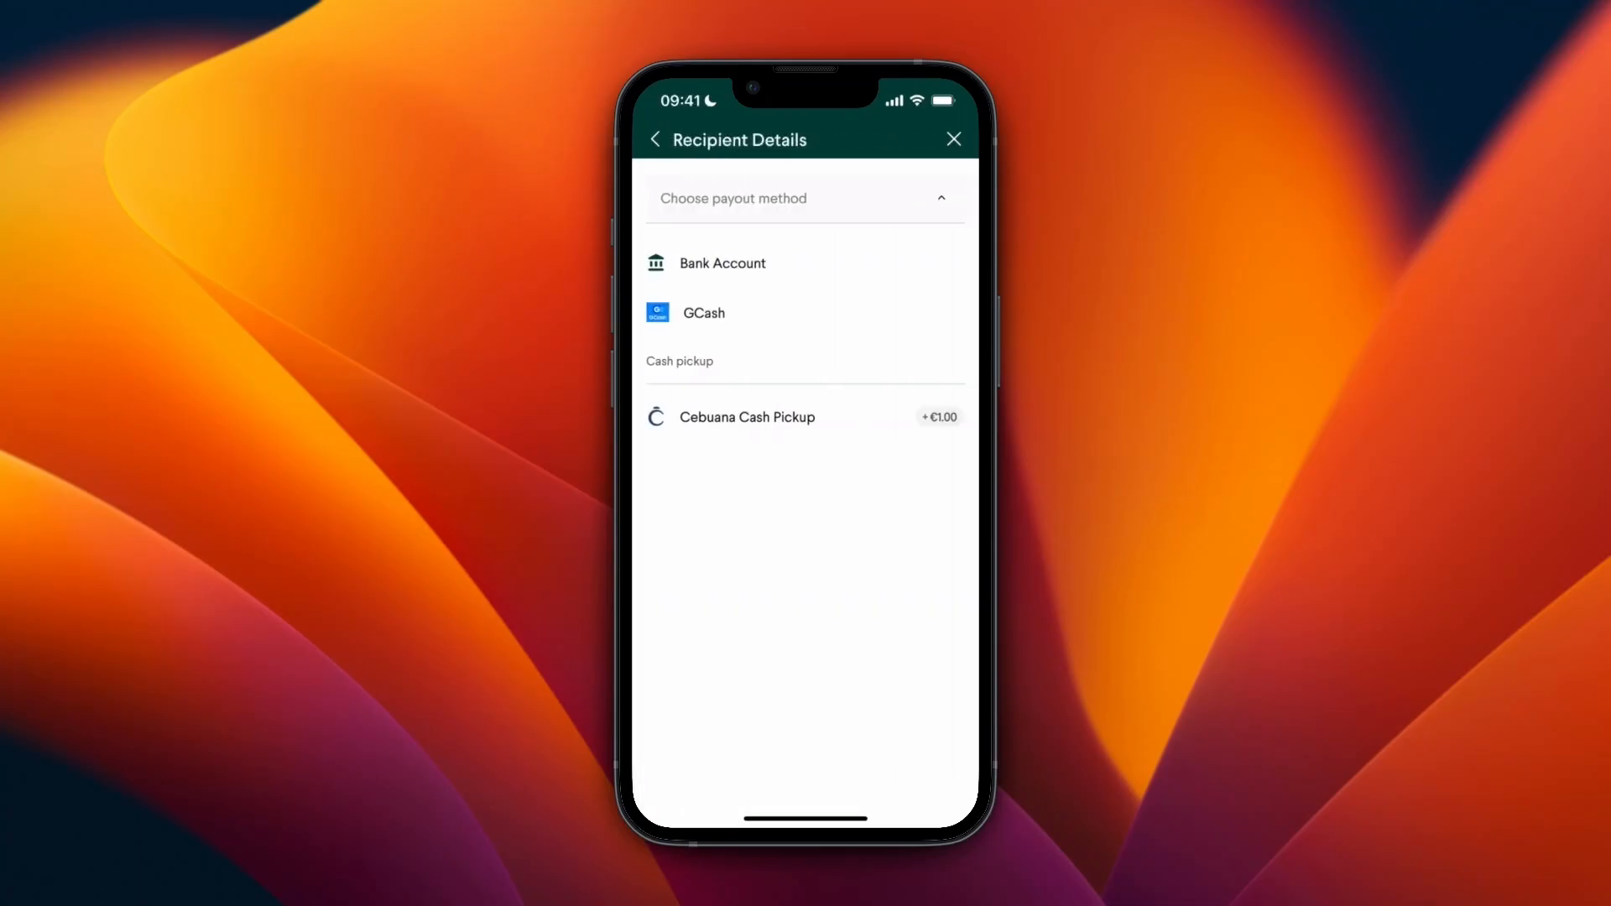
pyautogui.click(703, 313)
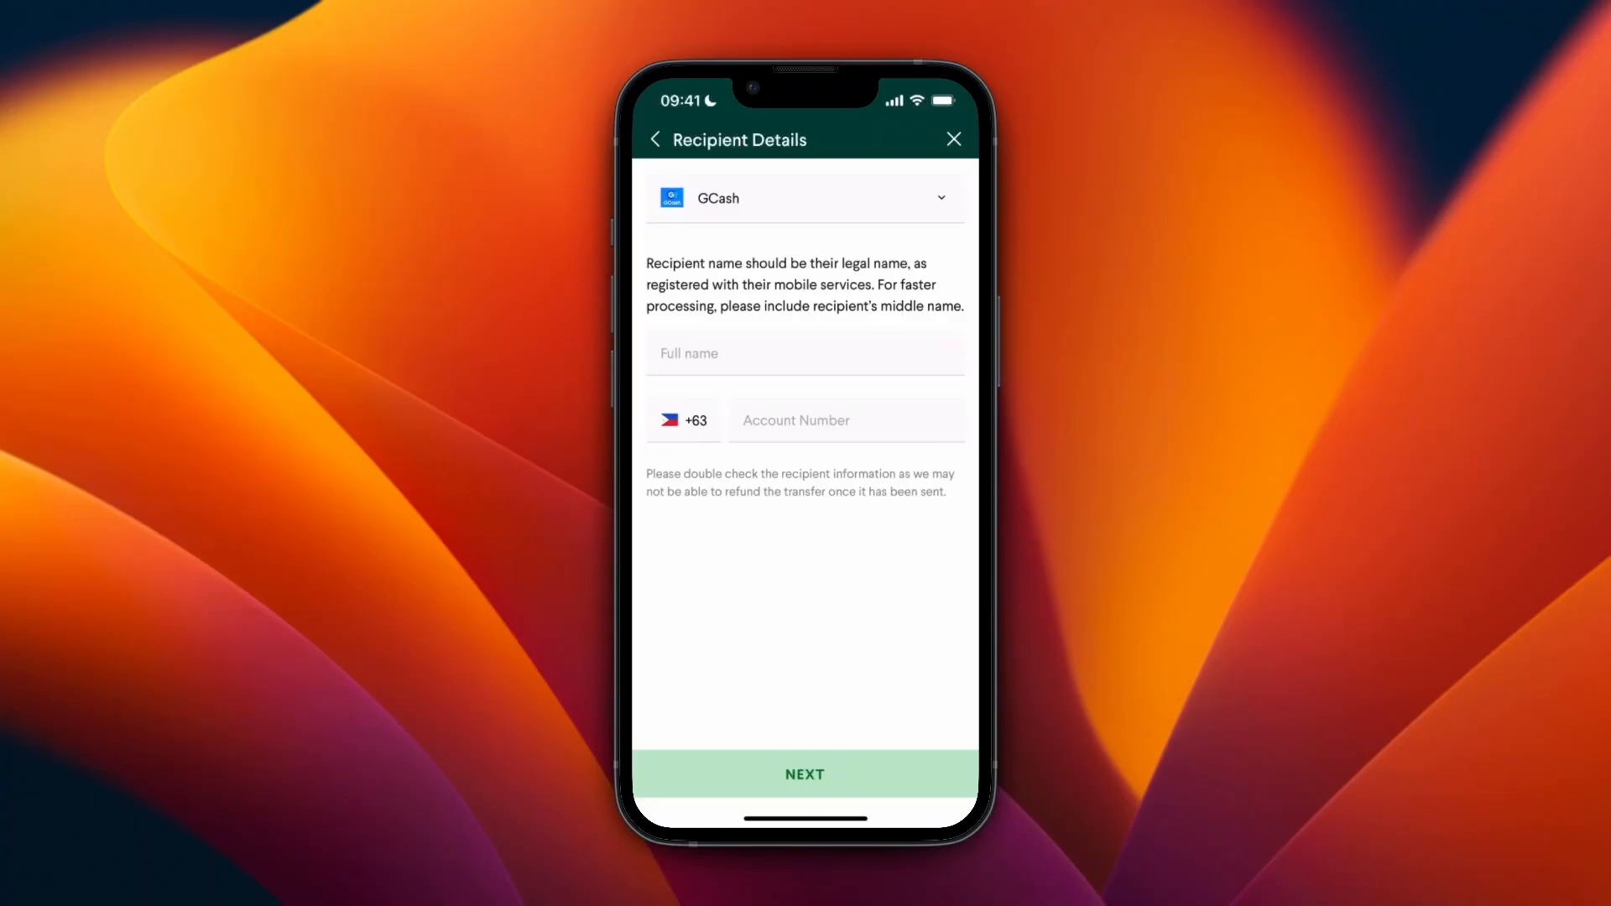
pyautogui.click(804, 353)
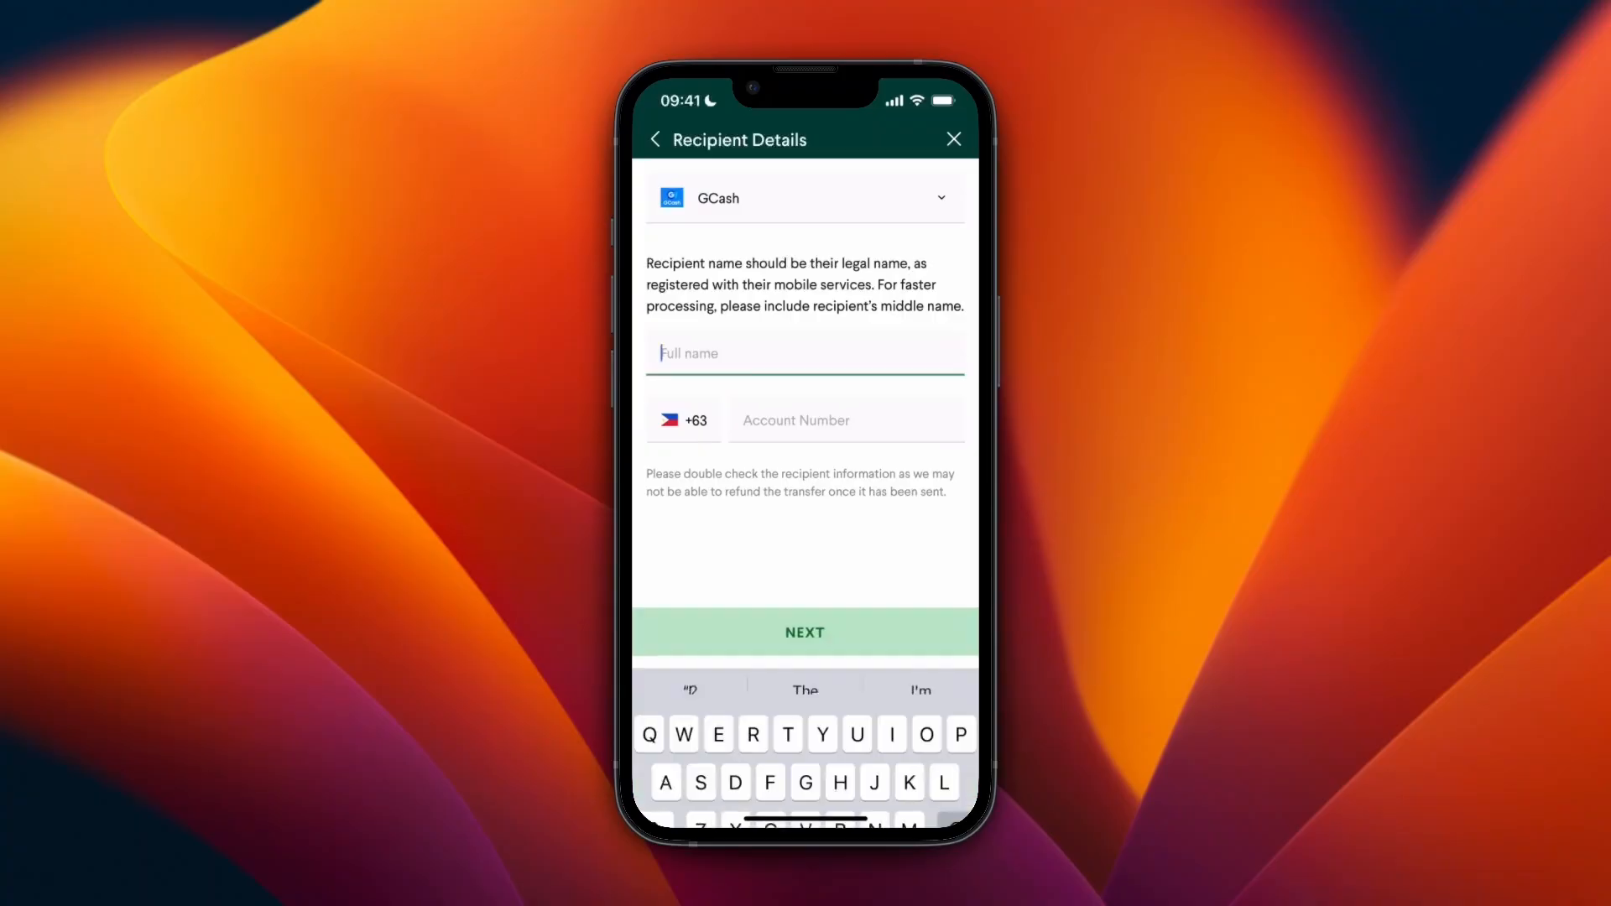
pyautogui.click(804, 633)
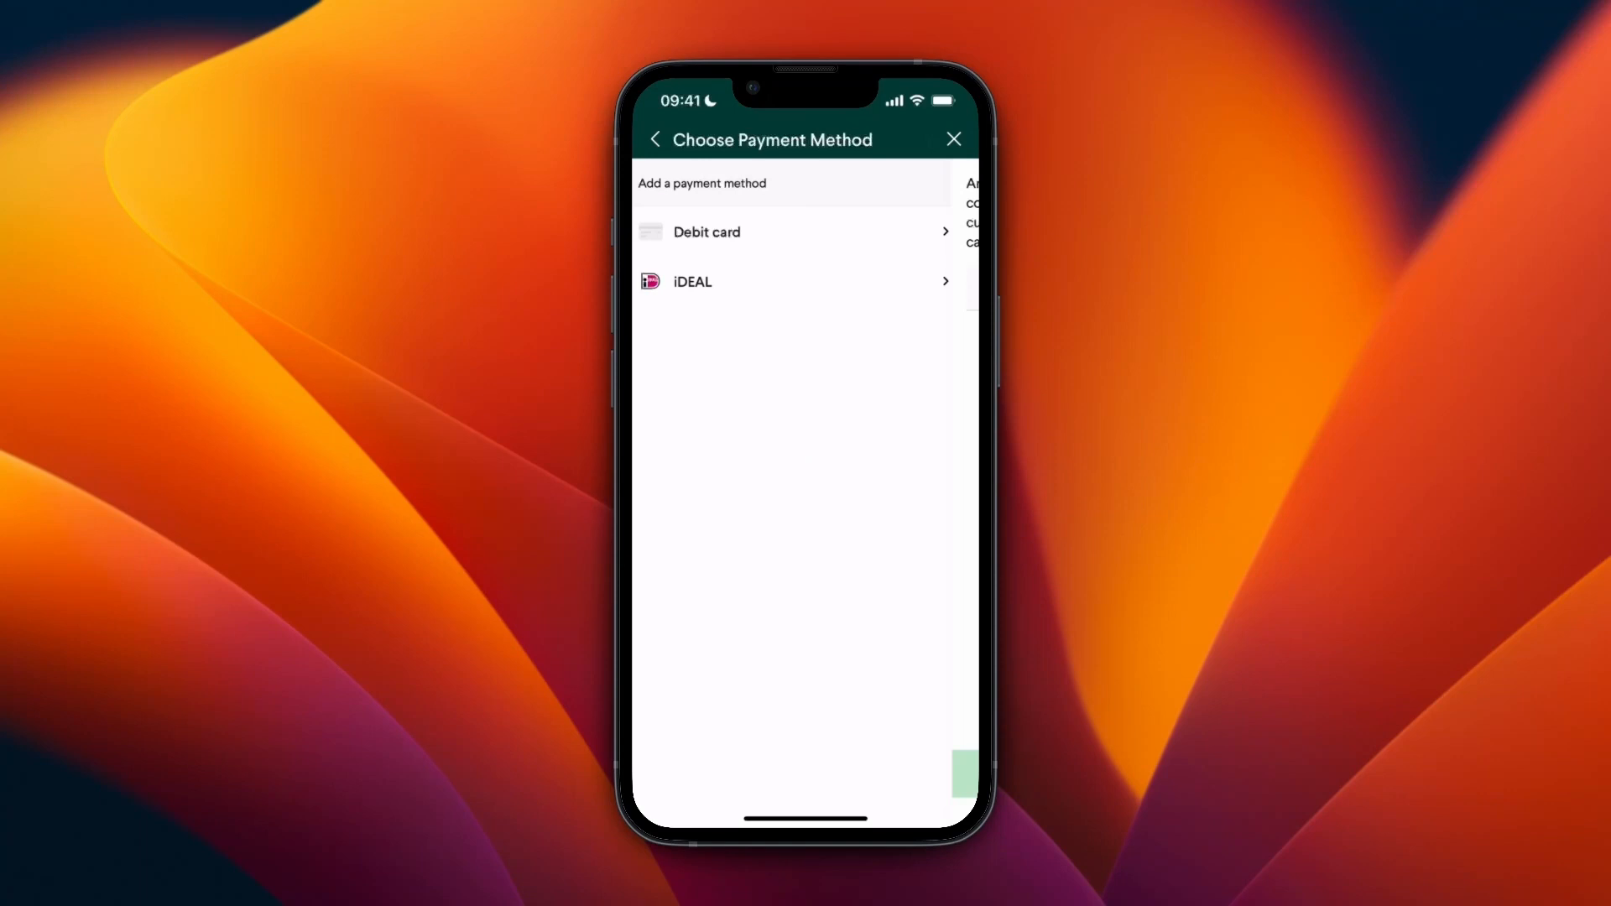
# Pay by iDEAL, skip the date of birth screen, and select Van Lanschot Bankiers
pyautogui.click(707, 232)
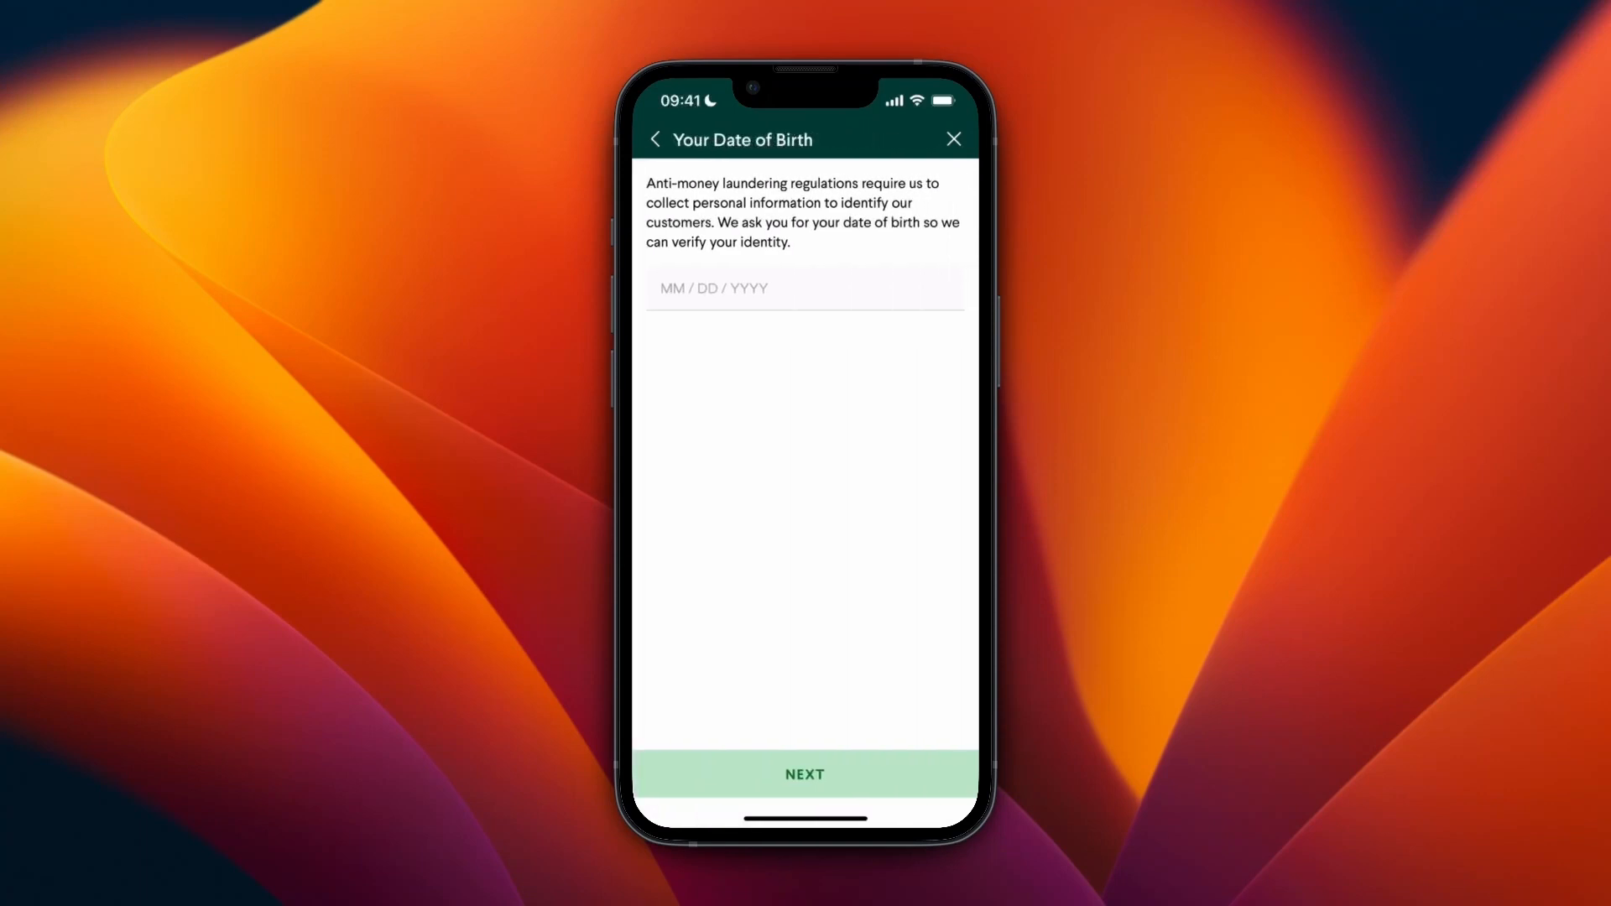
pyautogui.click(804, 775)
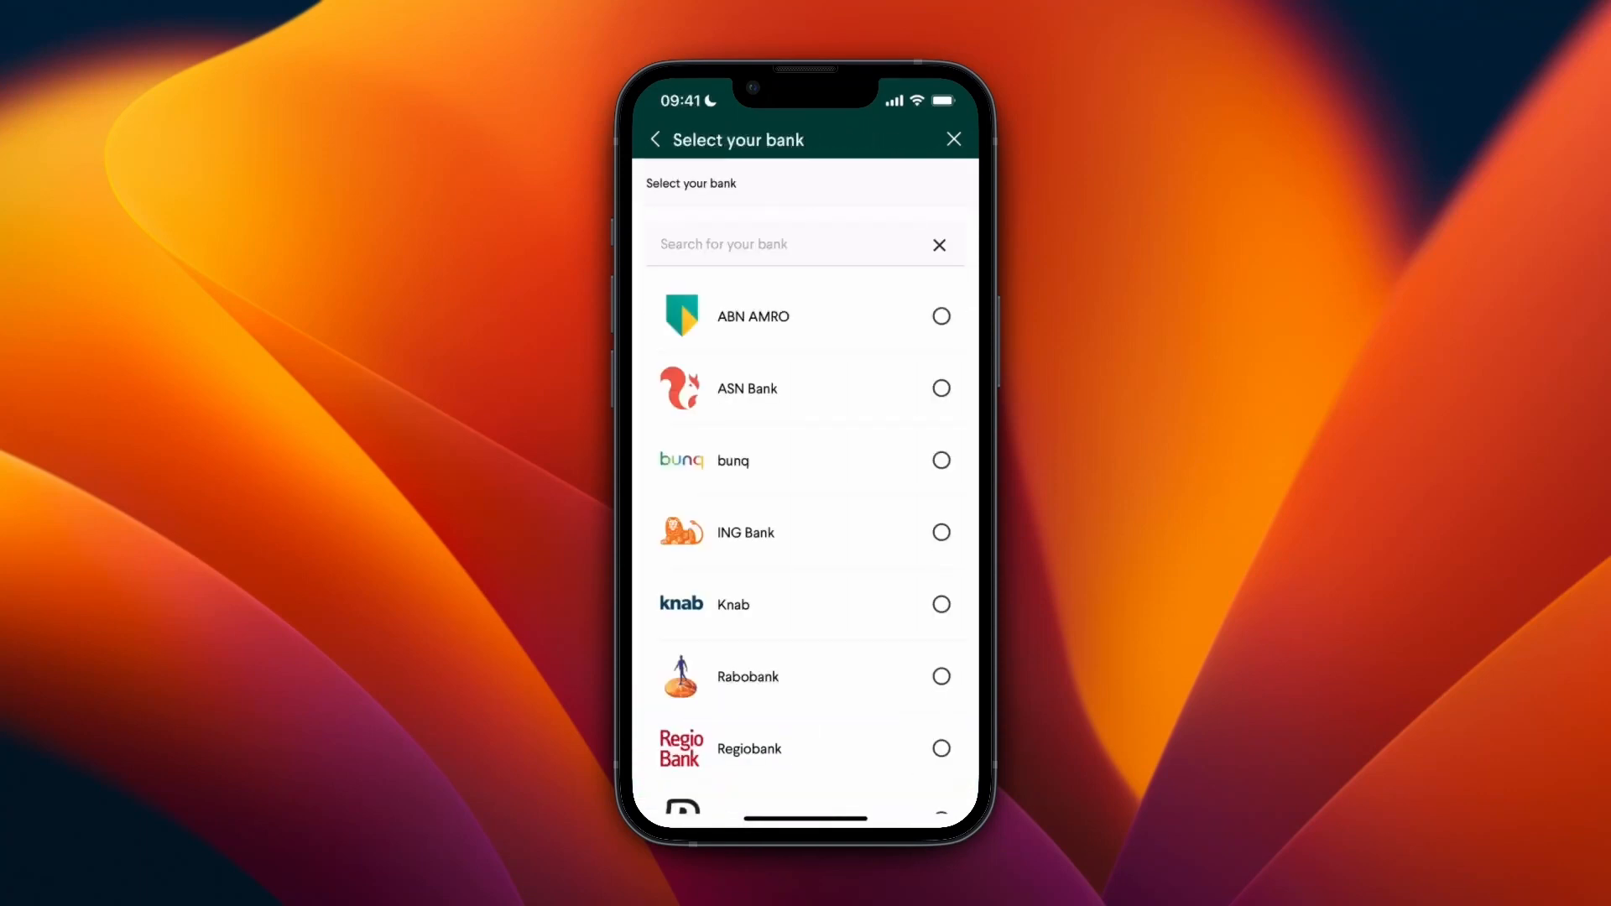
pyautogui.scroll(-3)
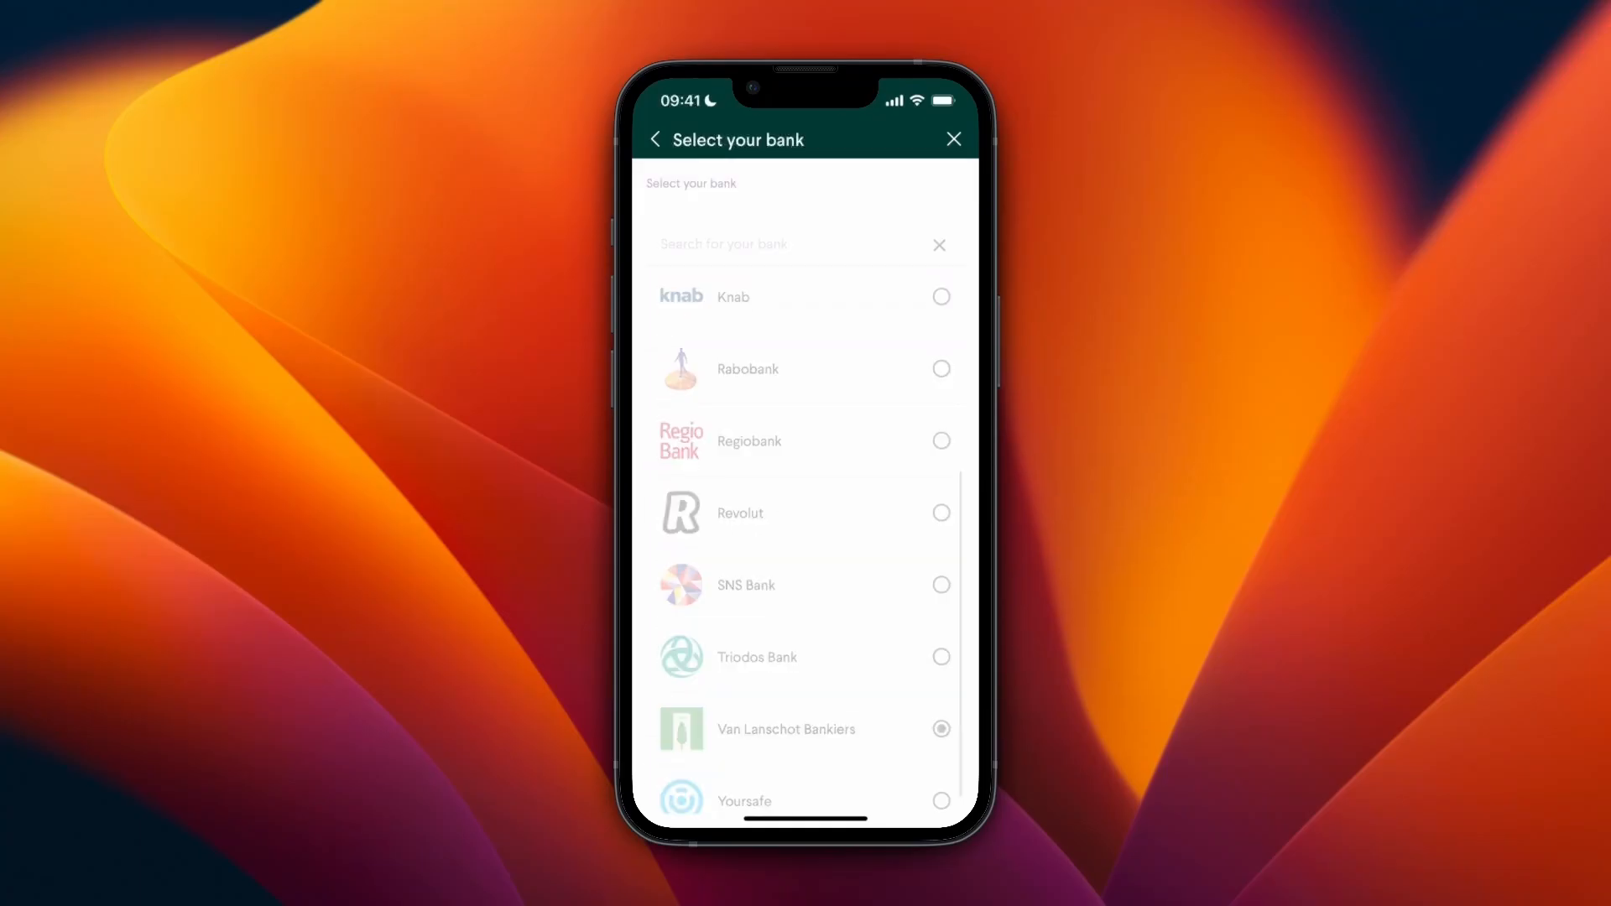
pyautogui.click(940, 729)
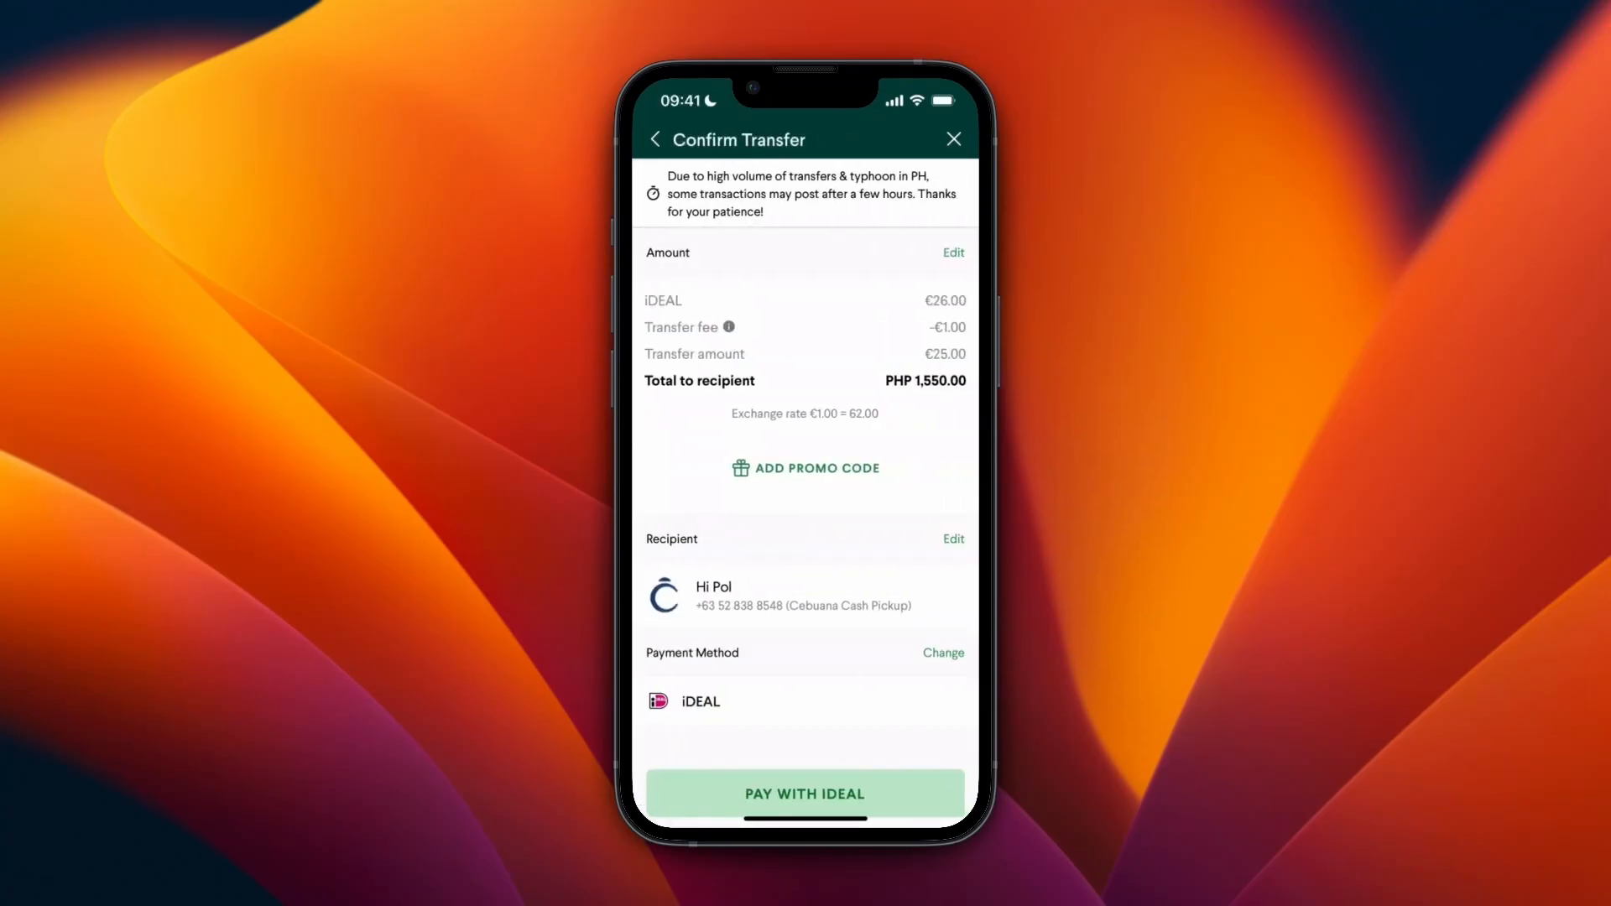